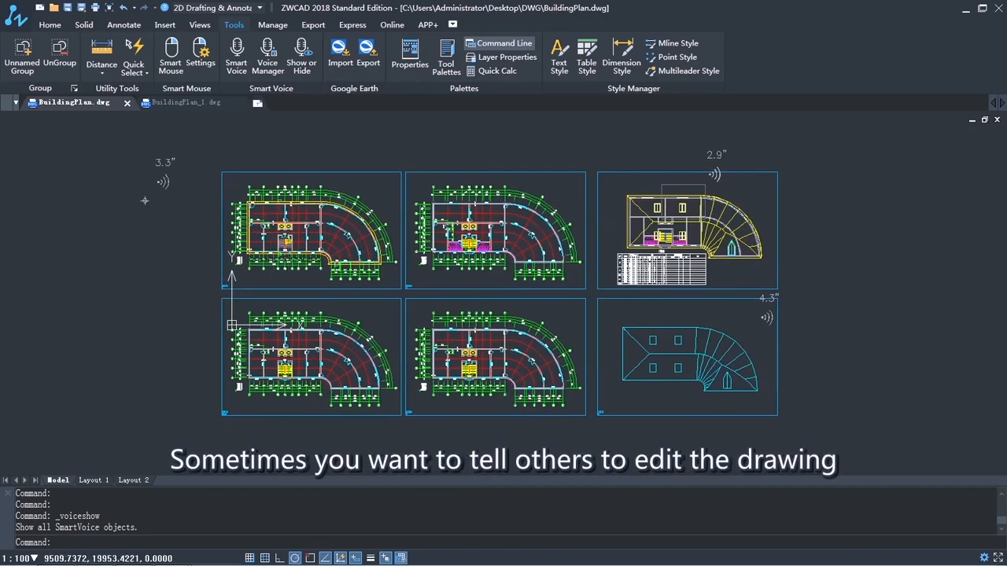
mouse_move(163, 179)
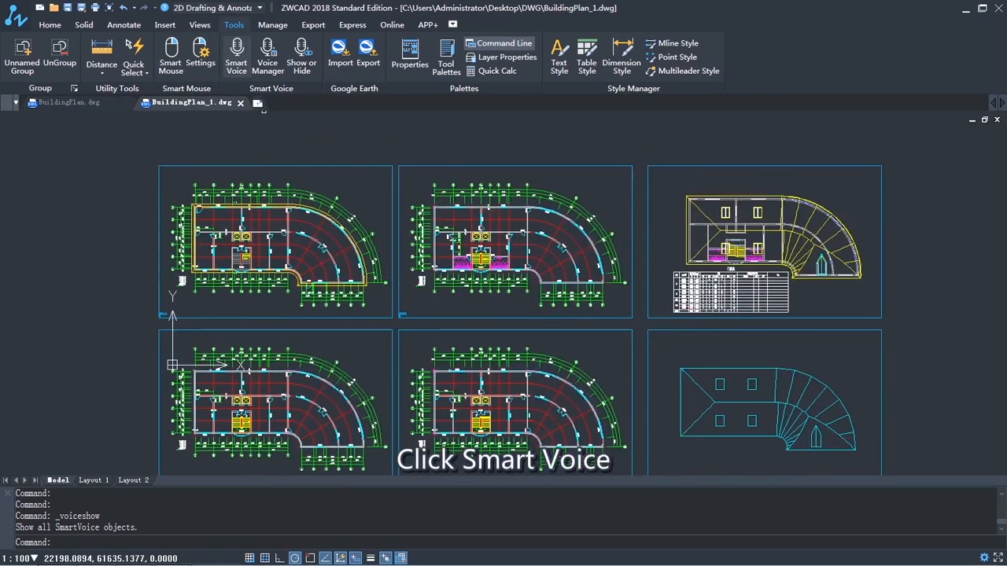
Step: Record a 1.7-second voice note attached to a point above the top-left sheet
click(236, 55)
text(r)
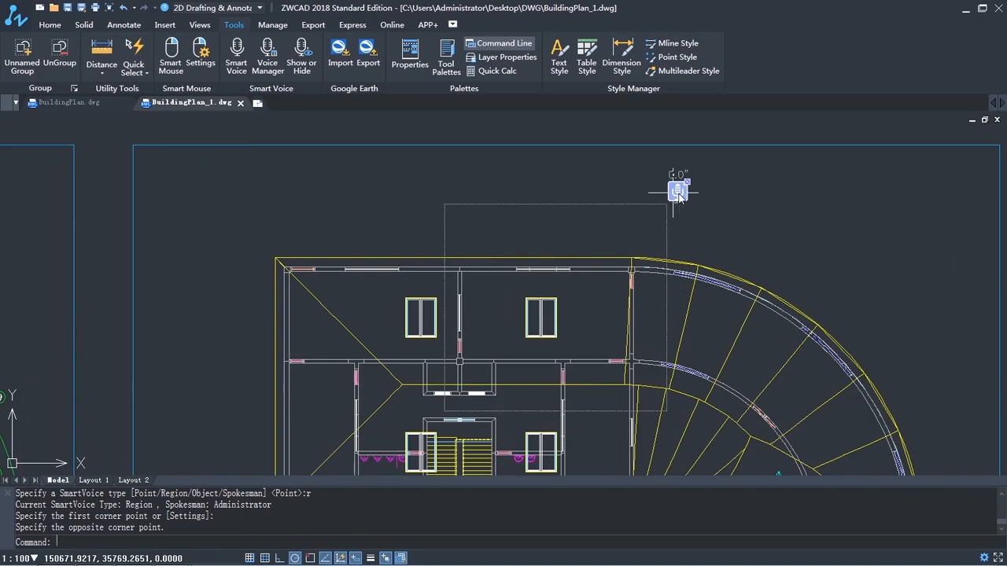
mouse_move(677, 191)
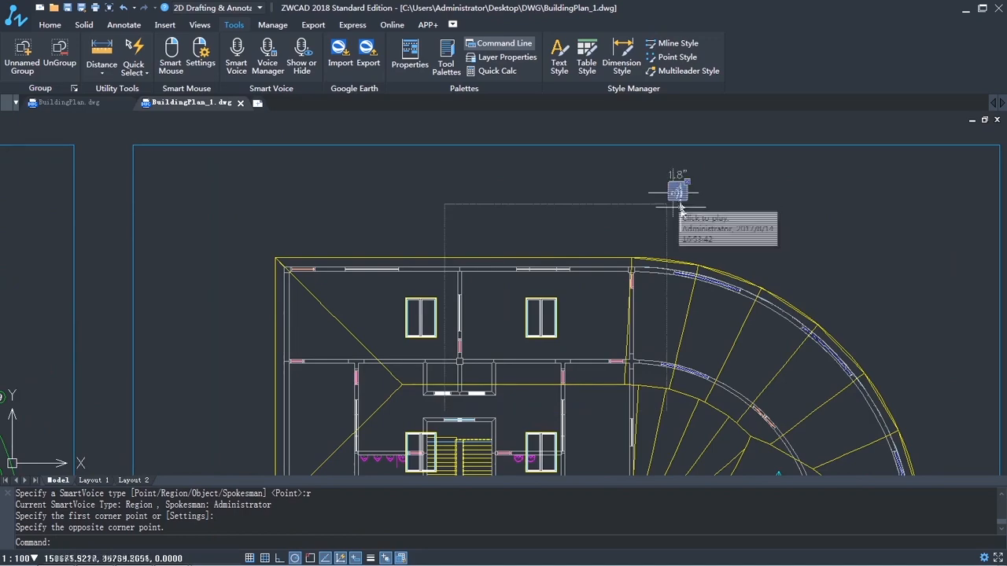
Step: Zoom out to show the full drawing with both voice notes
scroll(down, 3)
text(s)
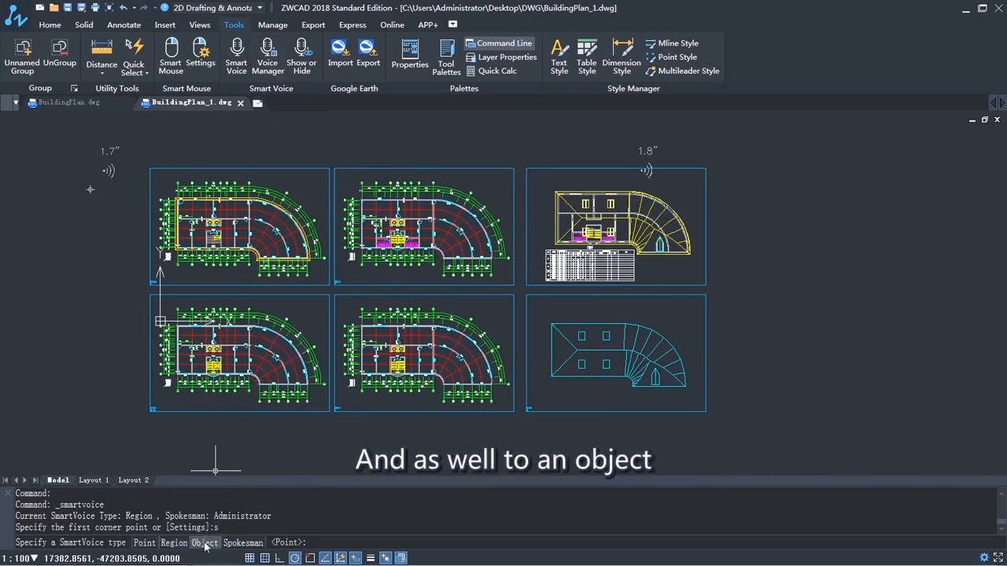
Step: Choose the Object option and attach a voice recording to the sheet object
click(204, 543)
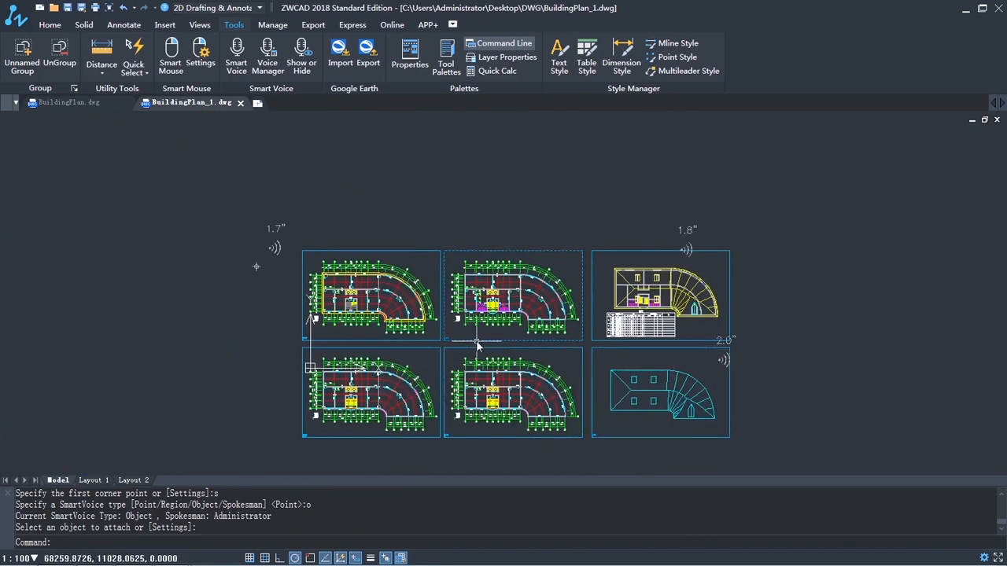
click(268, 55)
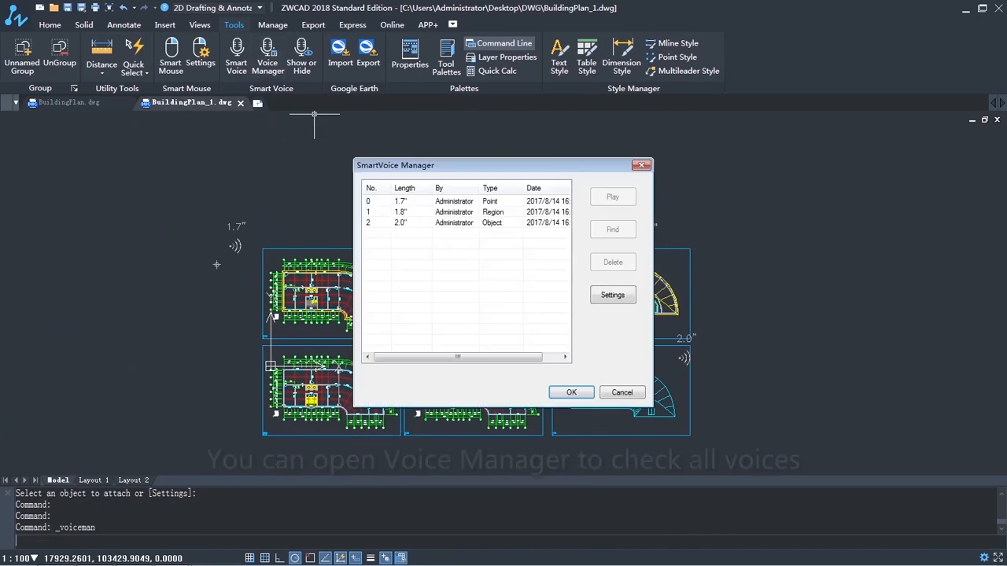
click(457, 212)
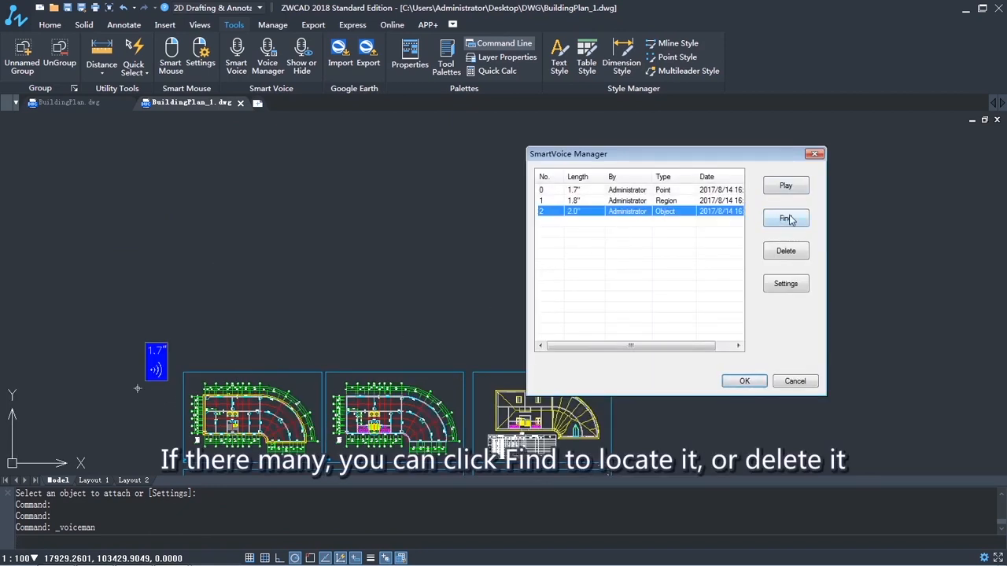
click(785, 218)
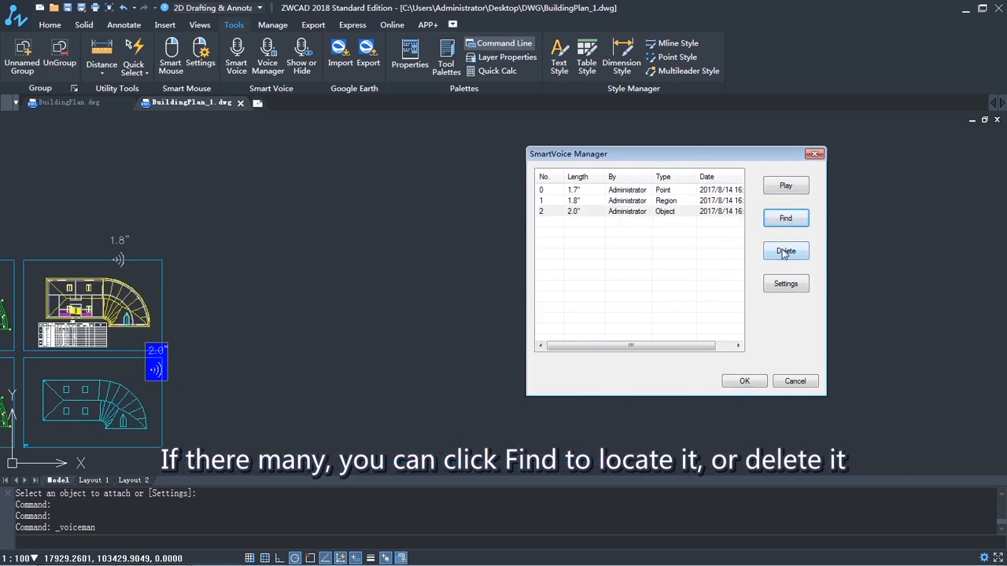
mouse_move(744, 381)
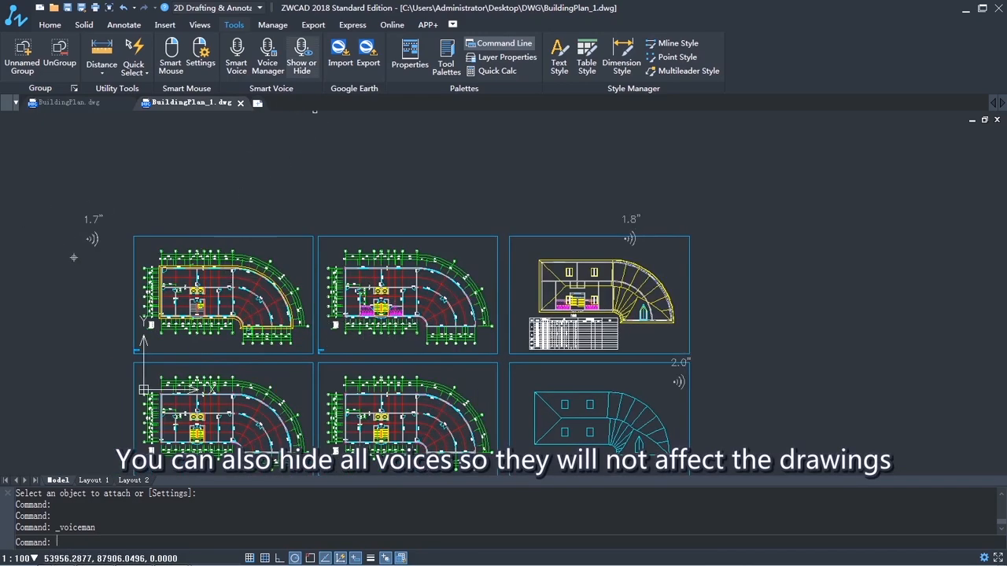
click(301, 55)
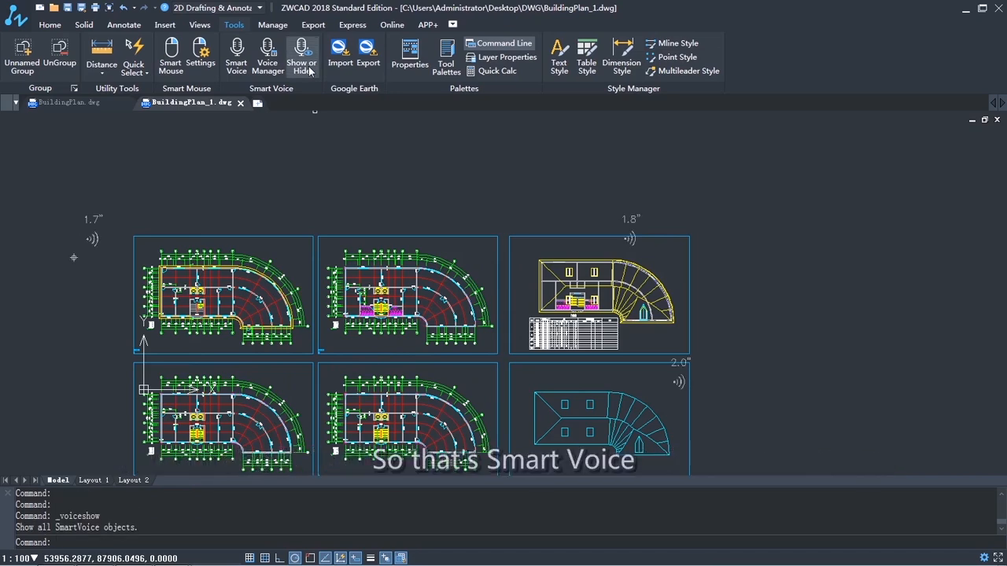